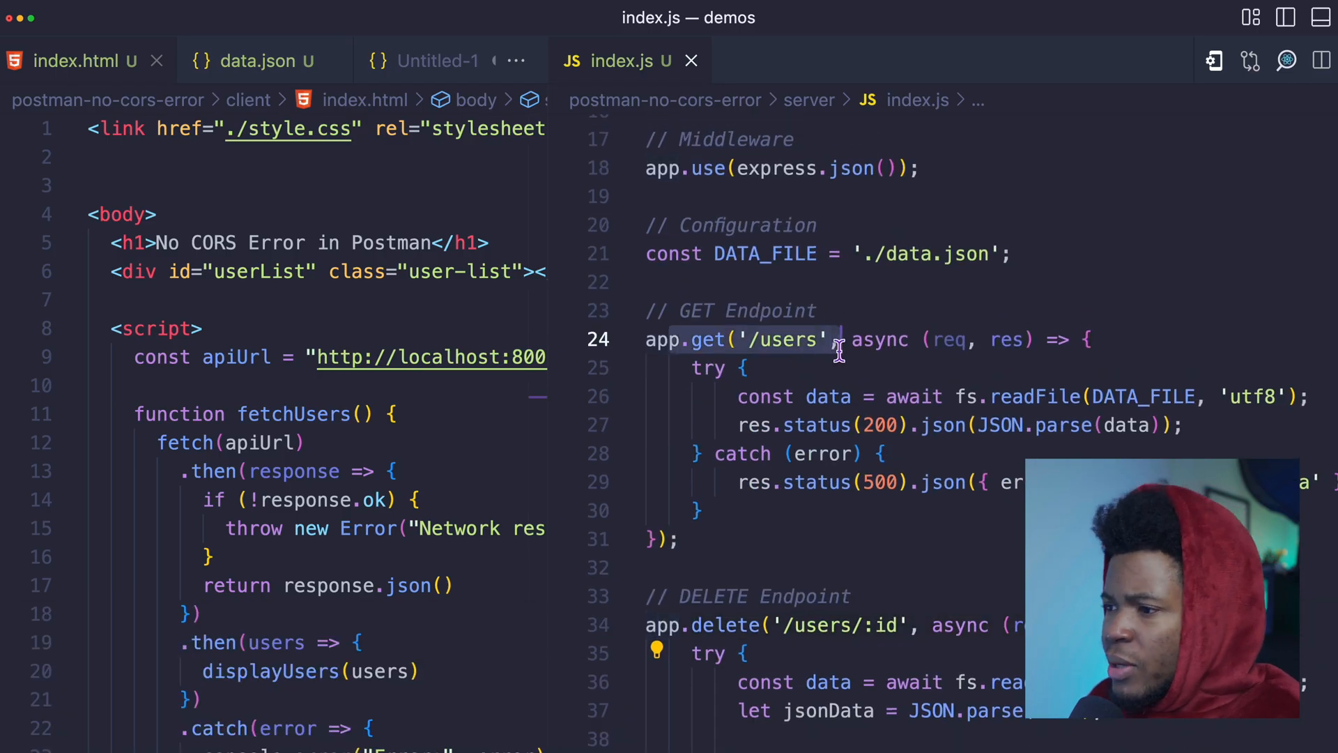
Highlight MDN's opening Cross-Origin Resource Sharing definition across its lines, then scroll past it.
{"action": "scroll", "scroll_direction": "down", "scroll_amount": 3}
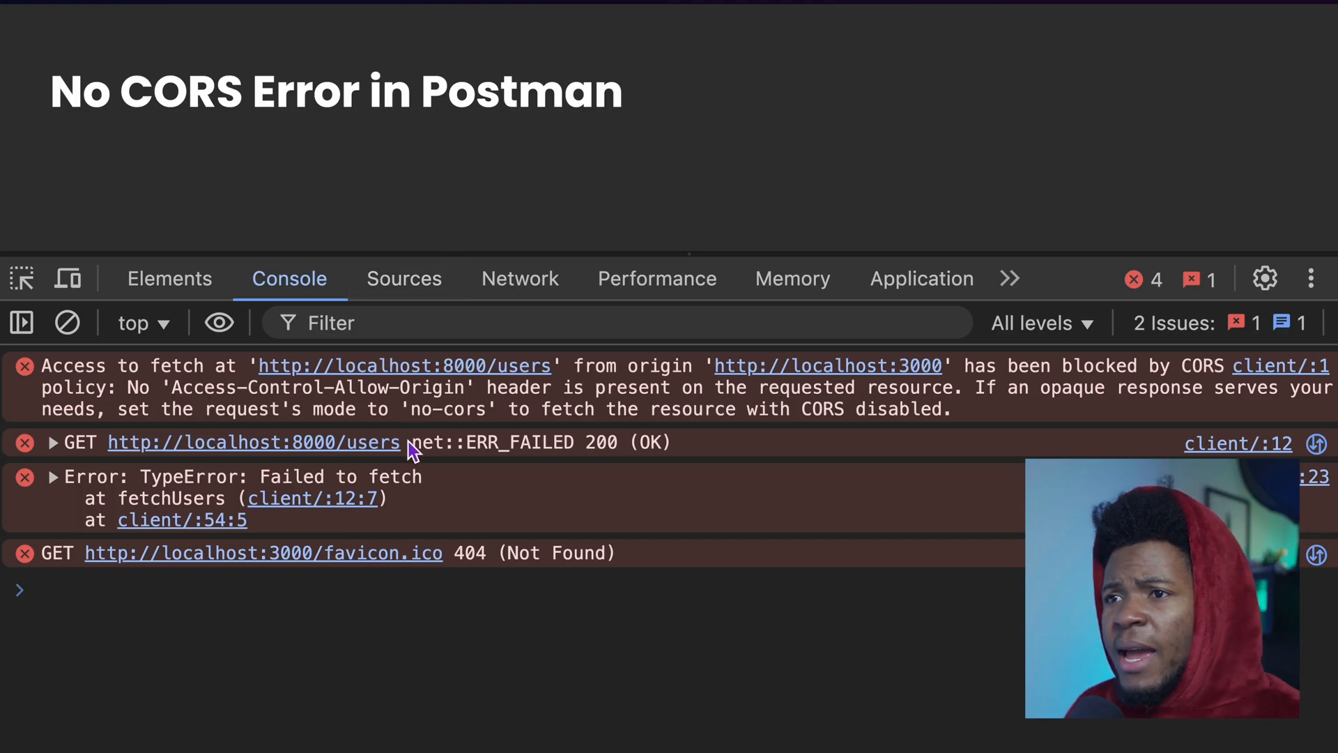
{"action": "mouse_move", "coordinate": [371, 362]}
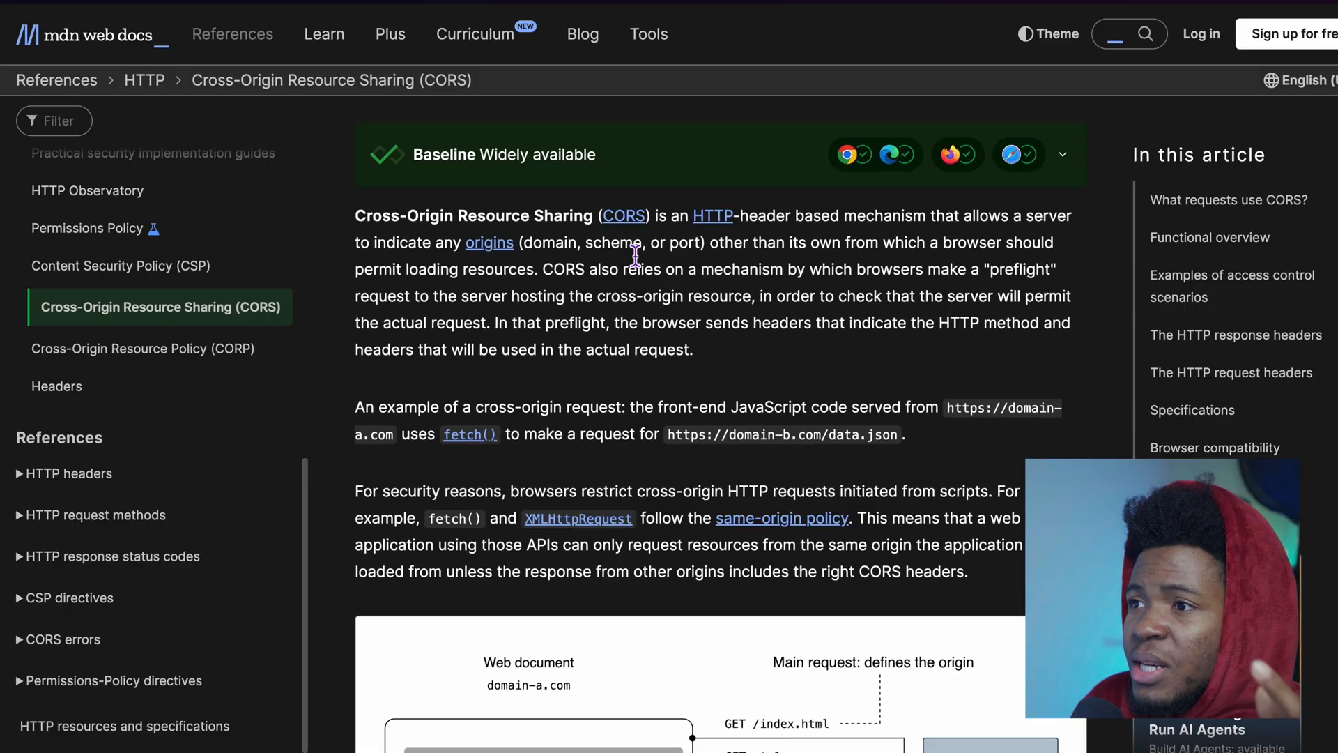
{"action": "left_click_drag", "start_coordinate": [355, 215], "coordinate": [646, 215]}
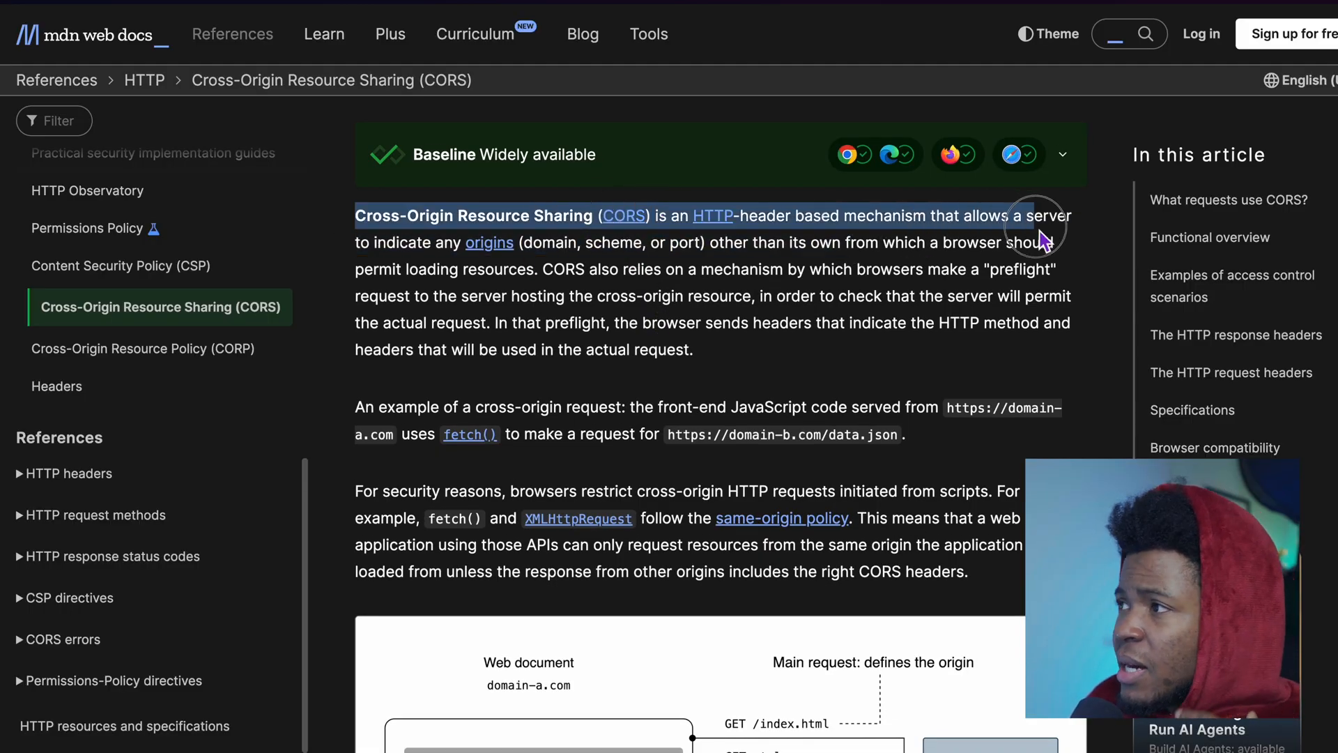
{"action": "left_click_drag", "start_coordinate": [1033, 216], "coordinate": [512, 251]}
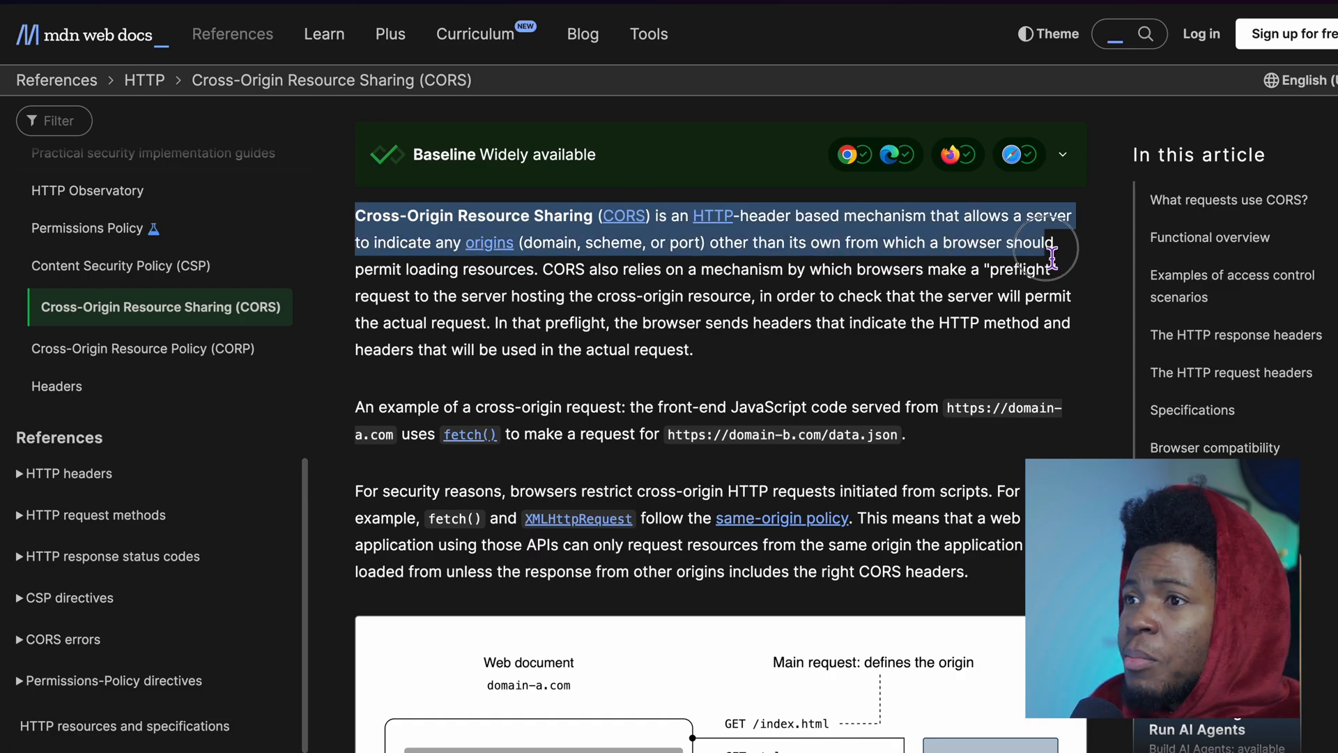
{"action": "left_click_drag", "start_coordinate": [1050, 256], "coordinate": [540, 269]}
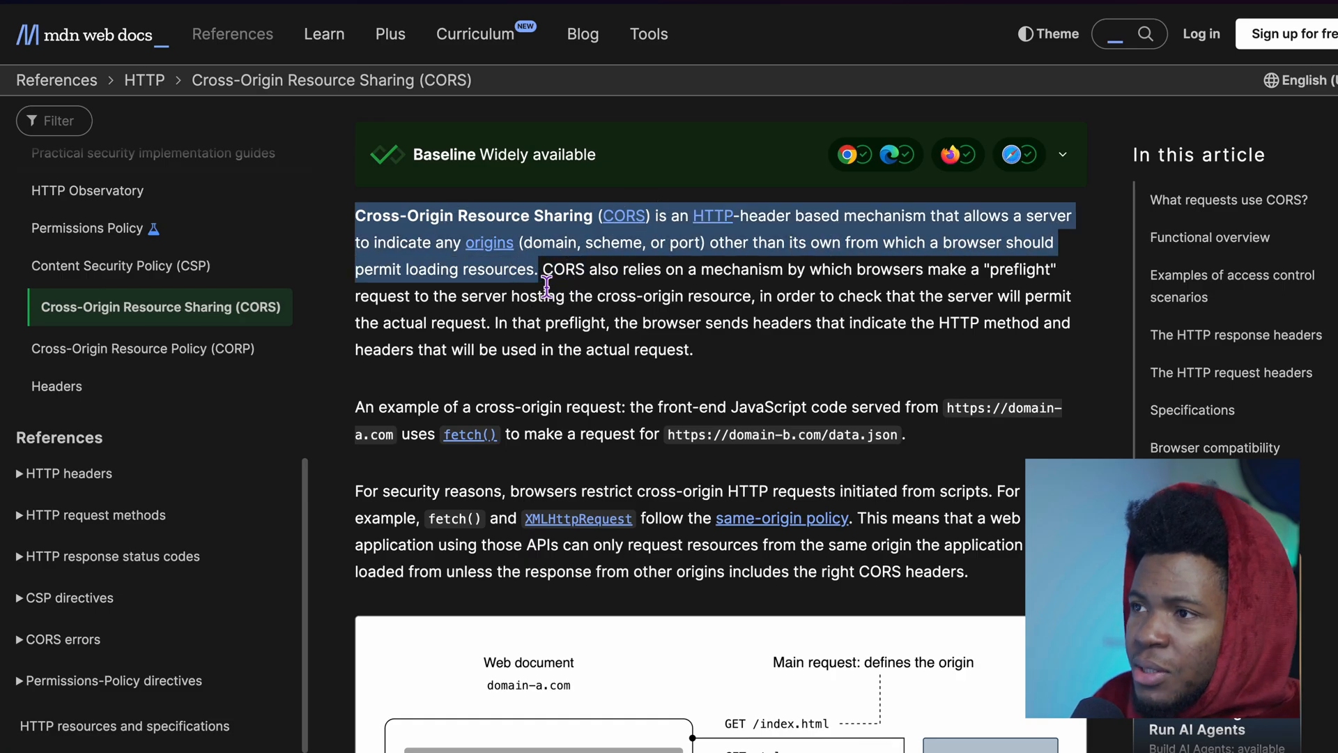
{"action": "scroll", "scroll_direction": "down", "scroll_amount": 3}
{"action": "type", "text": "ser"}
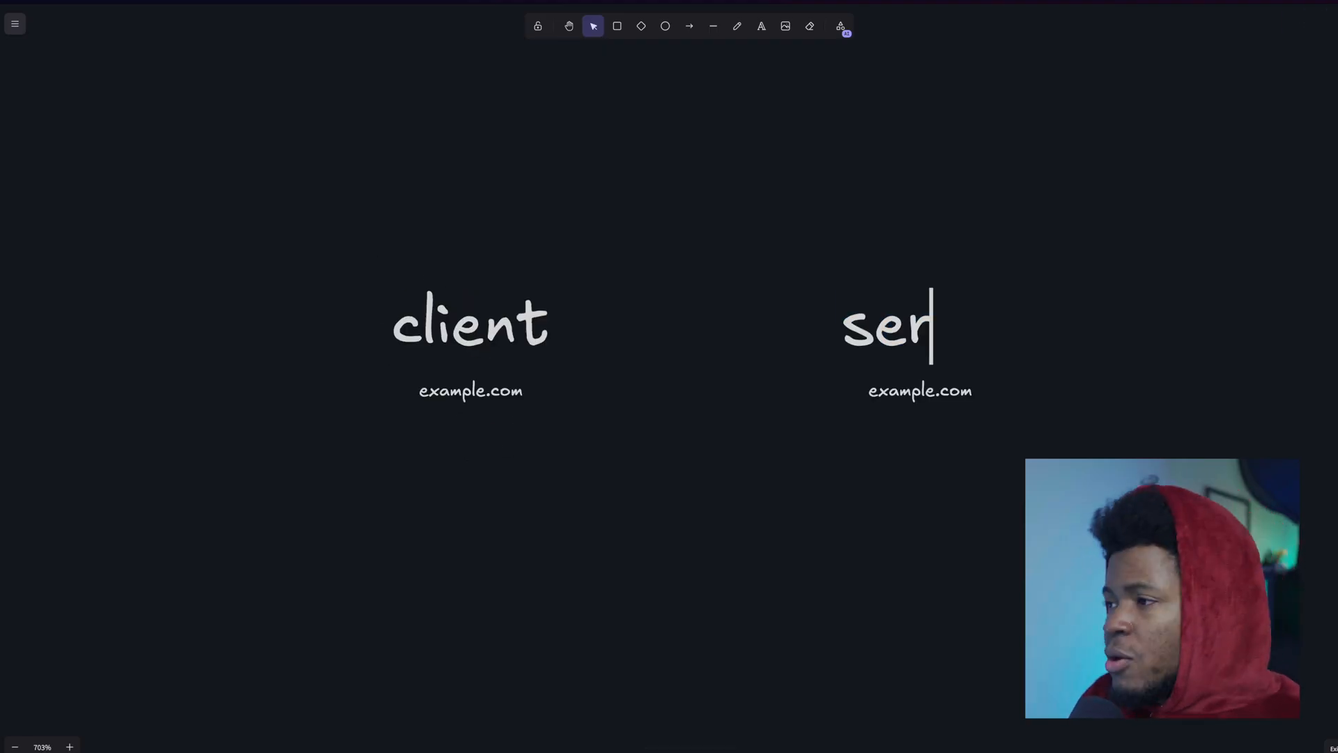
Complete the 'server' label and change its domain from example.com to example2.com.
{"action": "type", "text": "ver"}
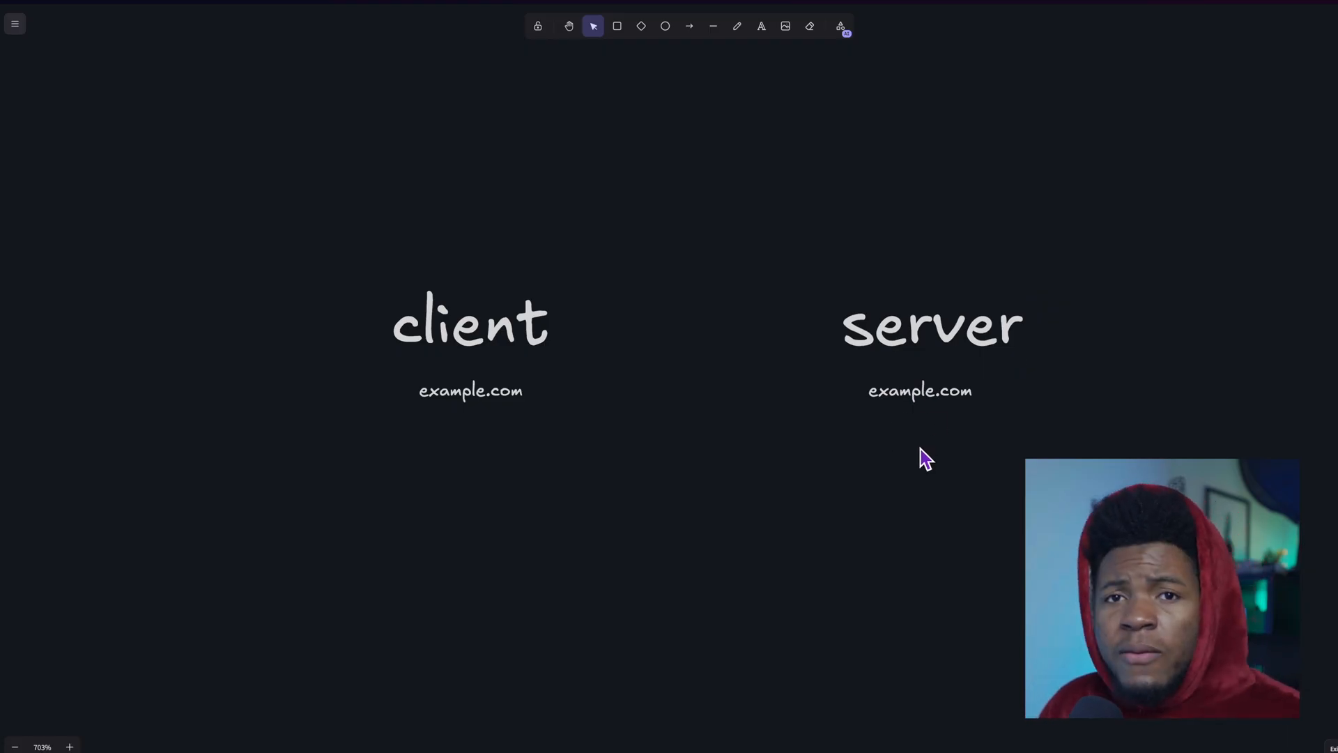
{"action": "double_click", "coordinate": [921, 390]}
{"action": "type", "text": "2"}
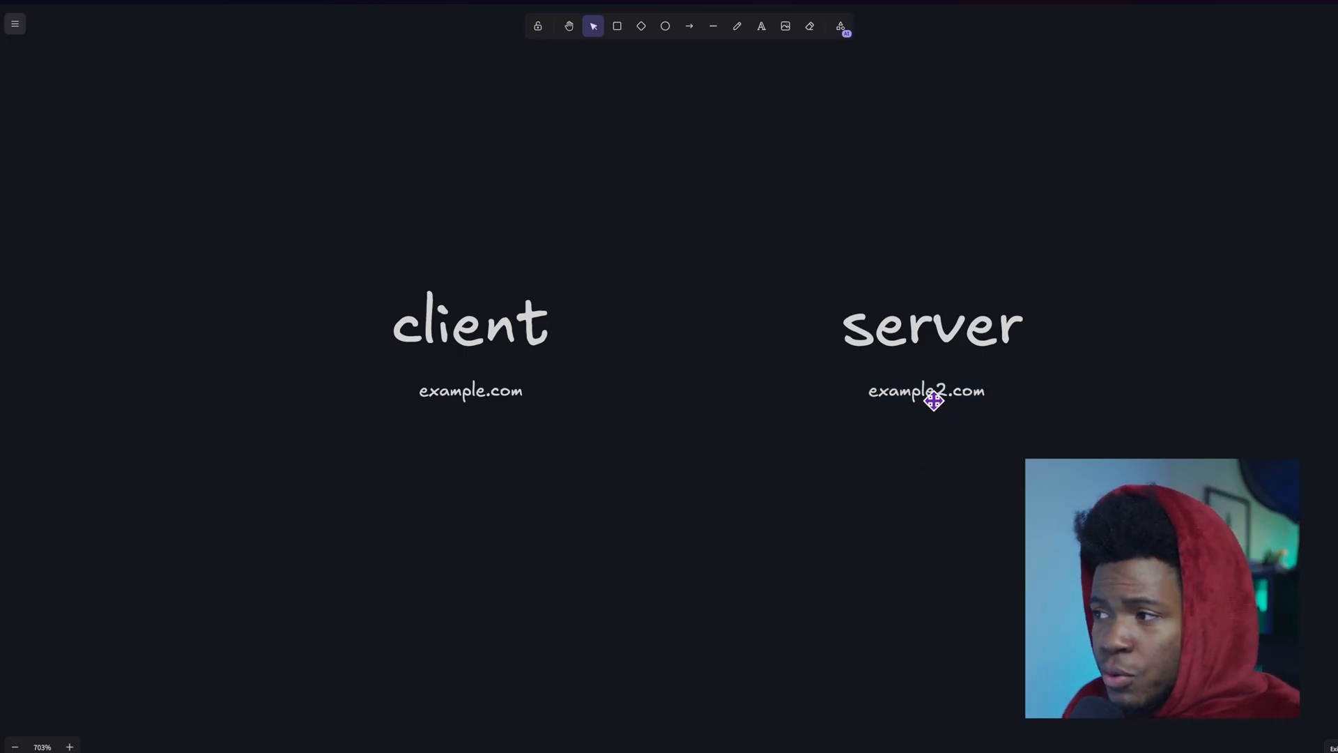
{"action": "left_click", "coordinate": [929, 392]}
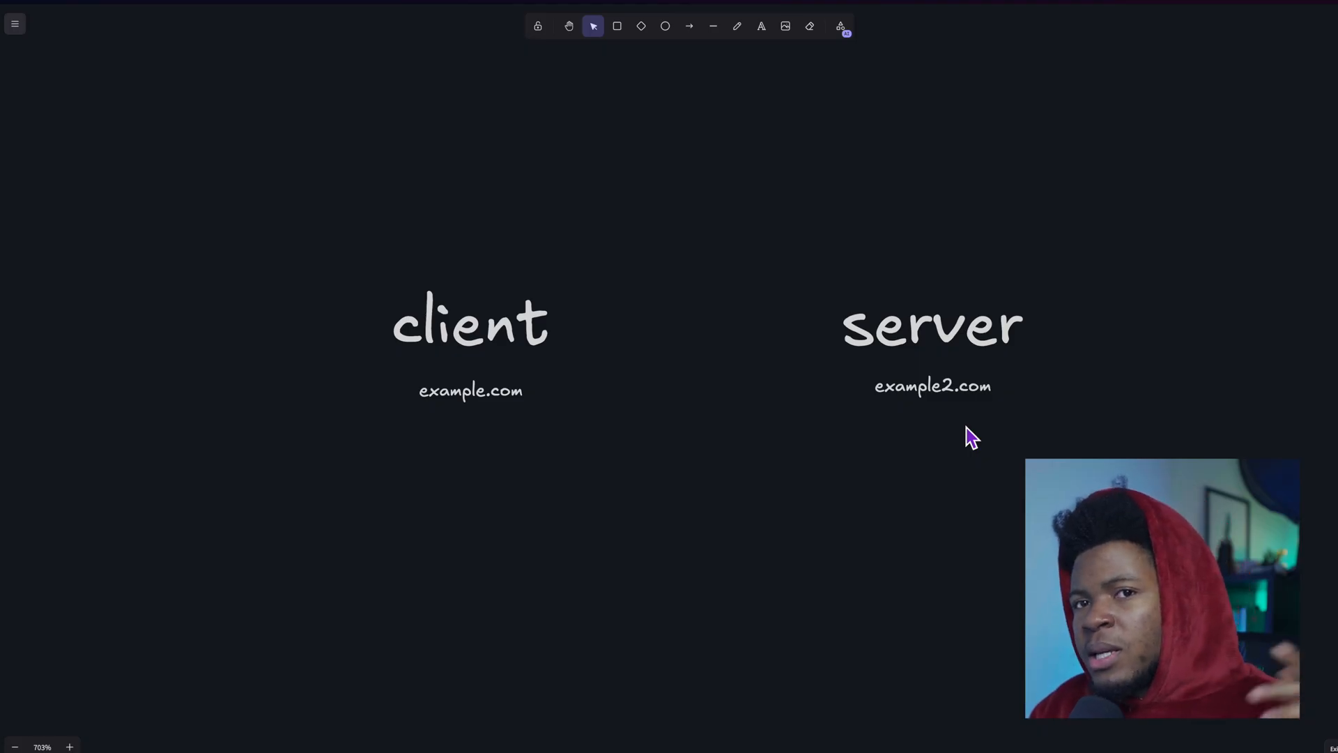
{"action": "double_click", "coordinate": [934, 387]}
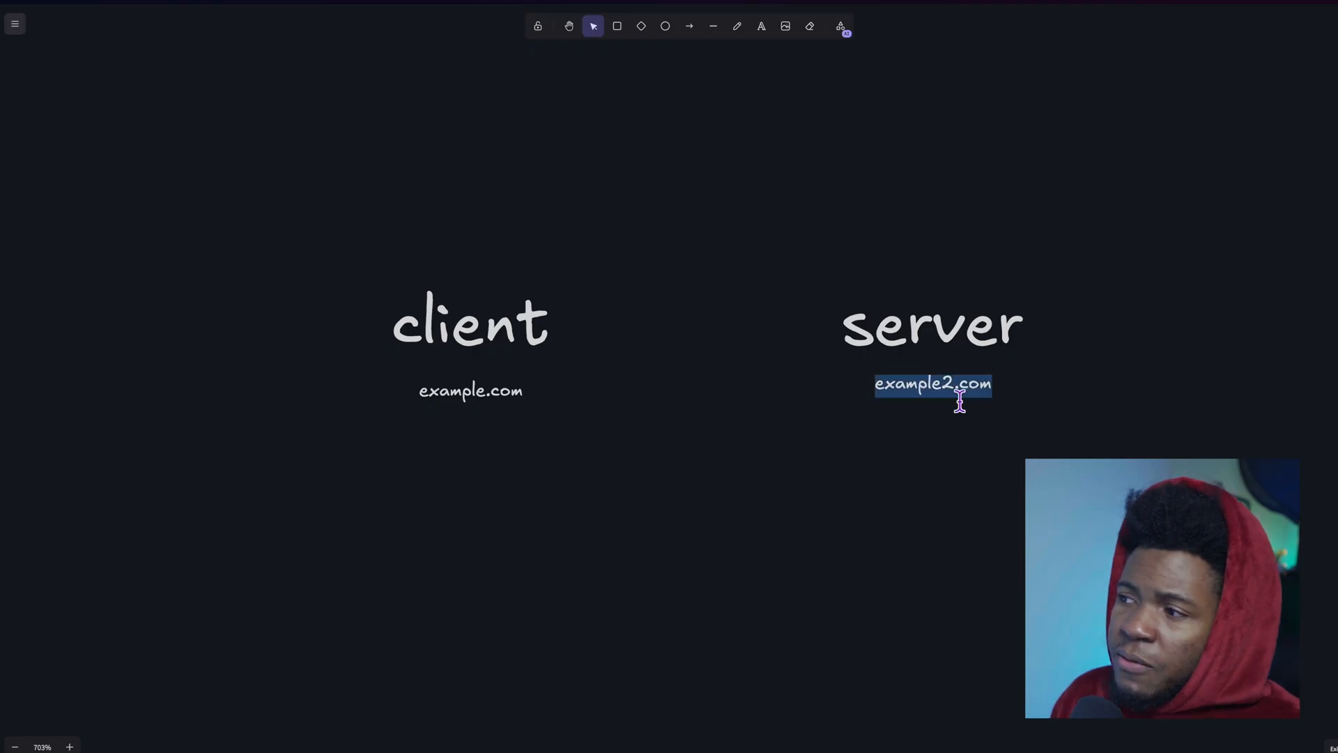
{"action": "left_click", "coordinate": [952, 431]}
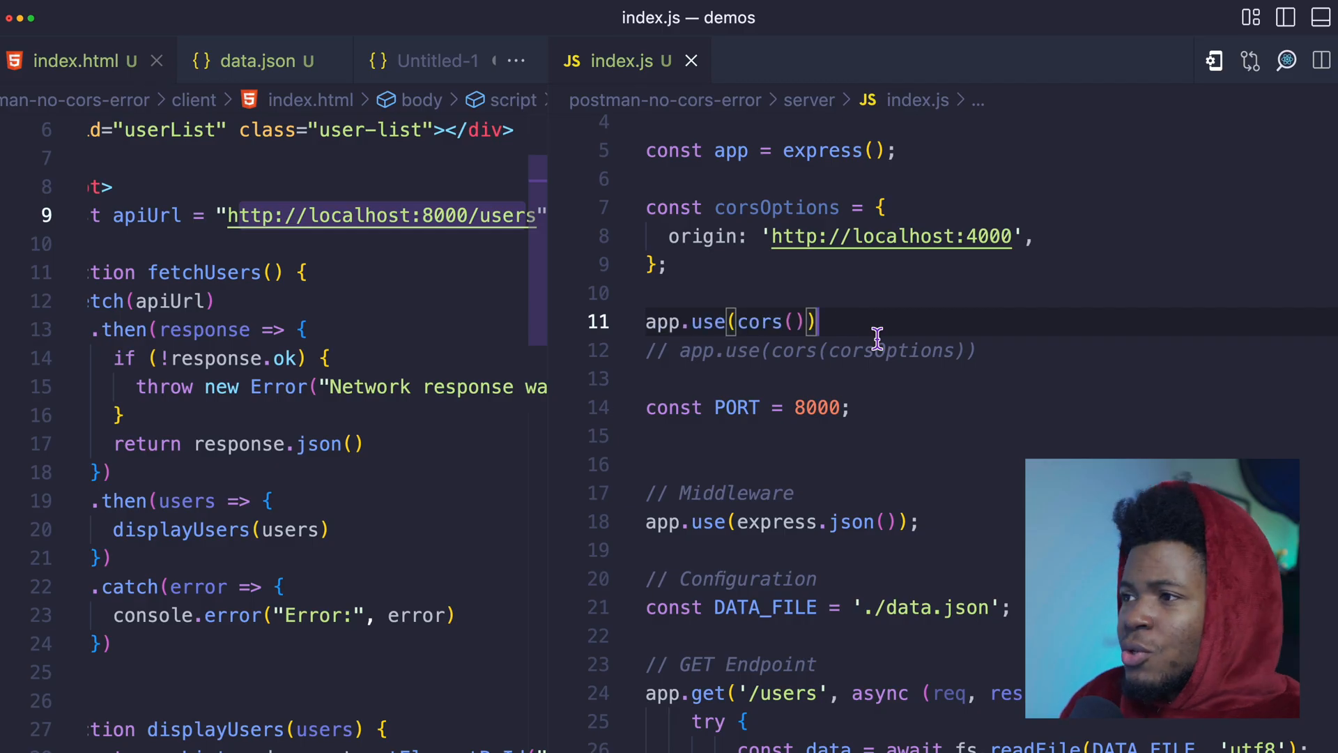
{"action": "mouse_move", "coordinate": [559, 130]}
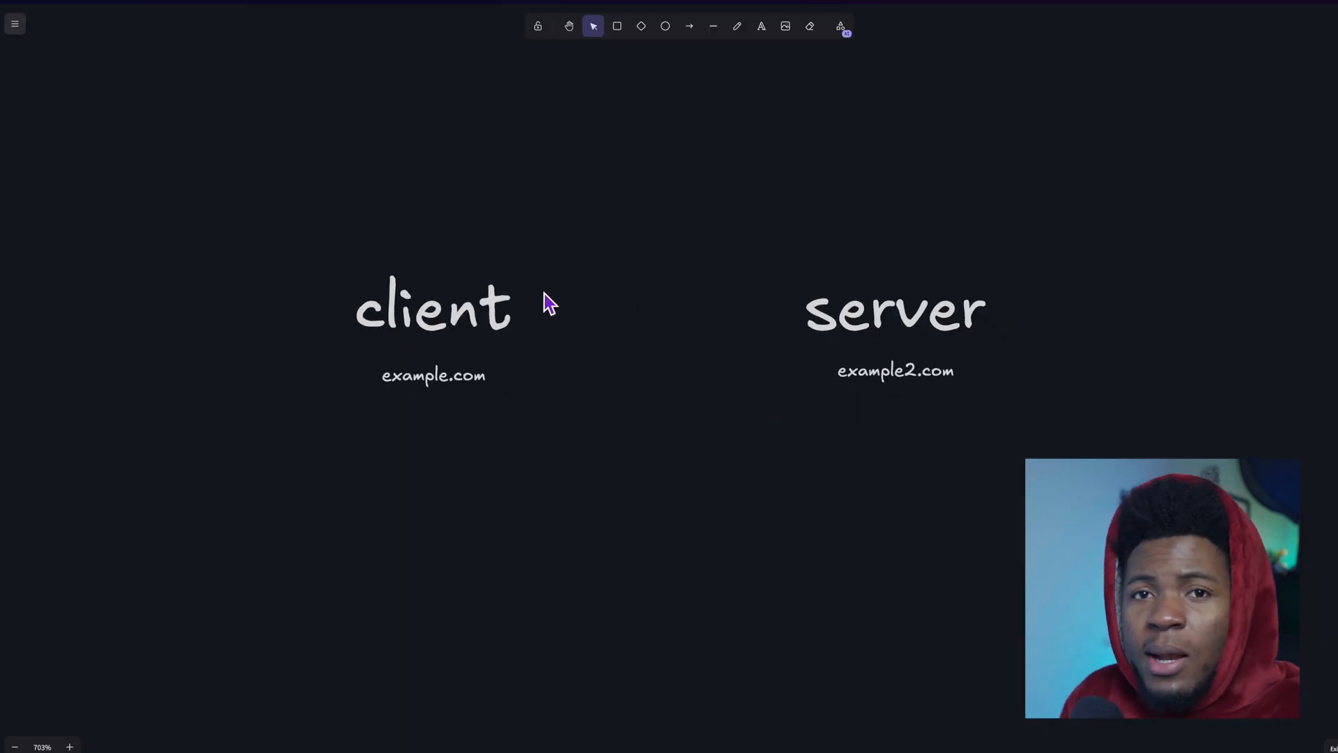
{"action": "mouse_move", "coordinate": [533, 316]}
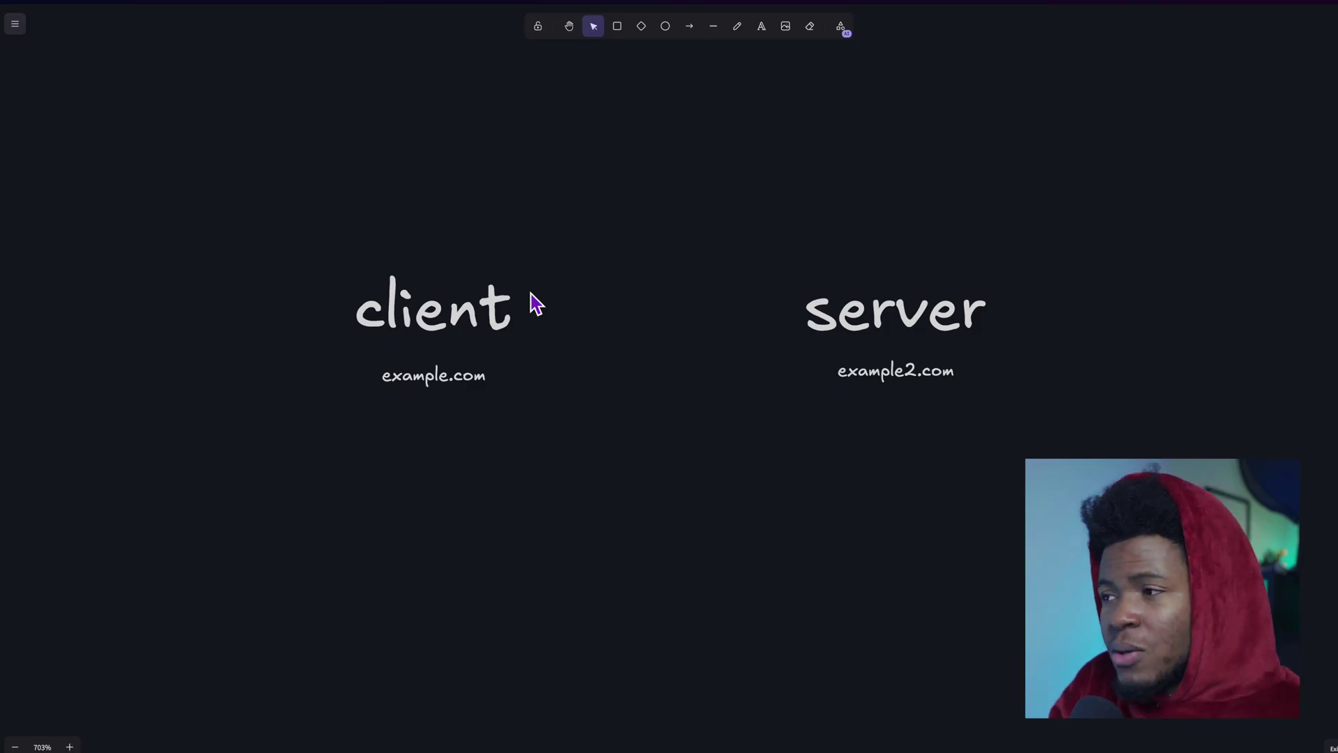
{"action": "mouse_move", "coordinate": [910, 390]}
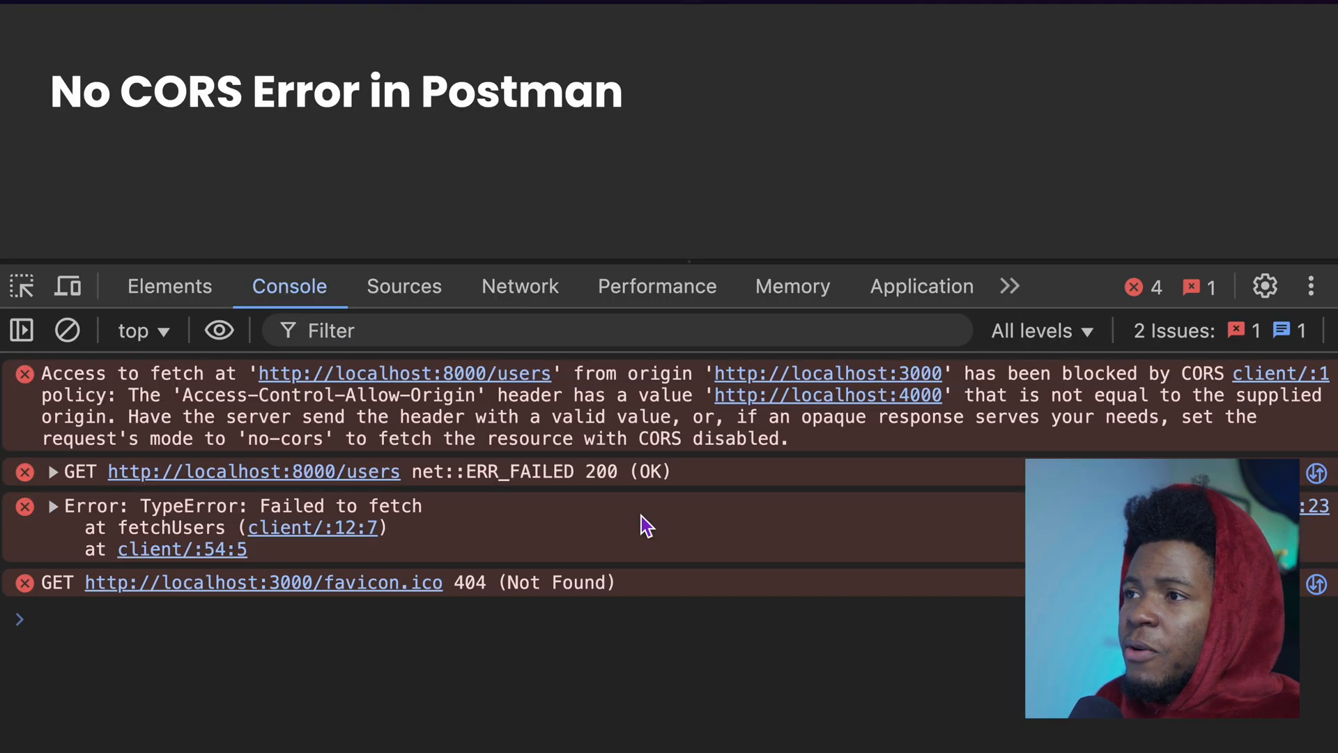
{"action": "mouse_move", "coordinate": [551, 374]}
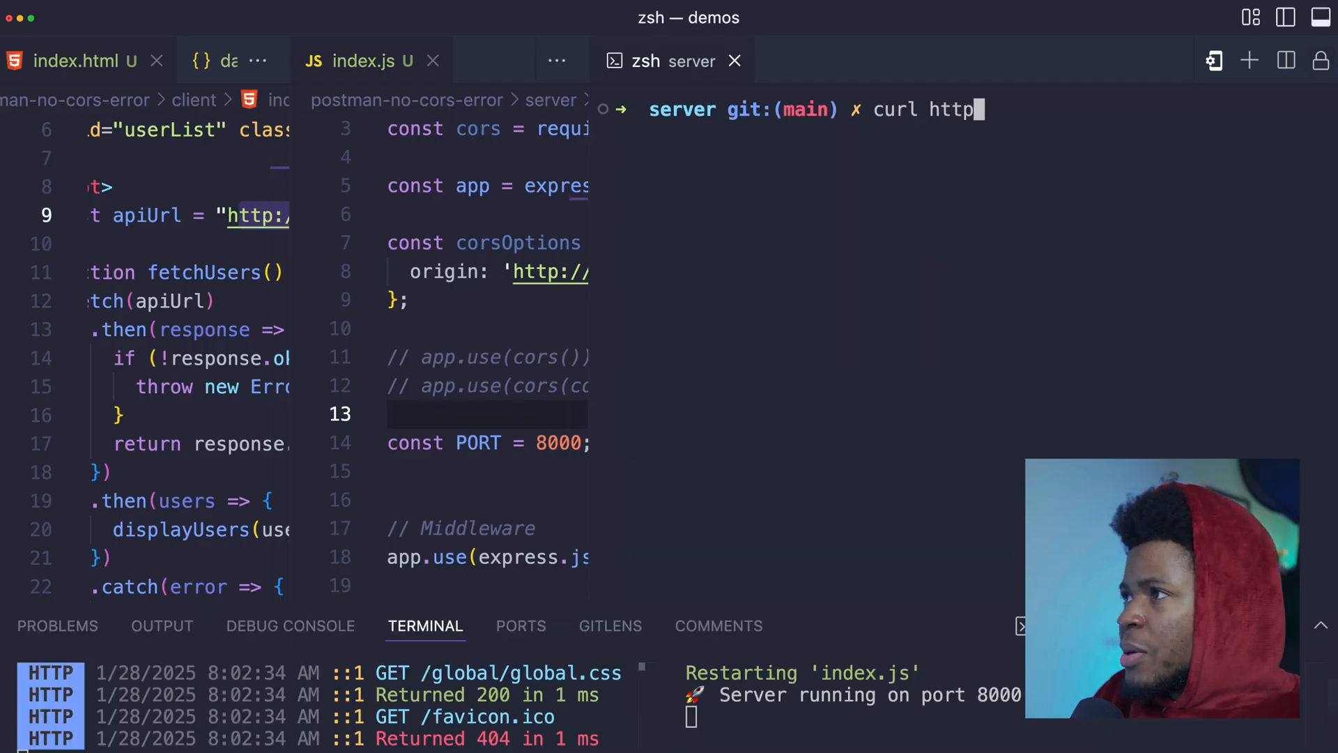
Type the '://localhost:80' part of the curl URL in the server terminal.
{"action": "type", "text": "://localhost:80"}
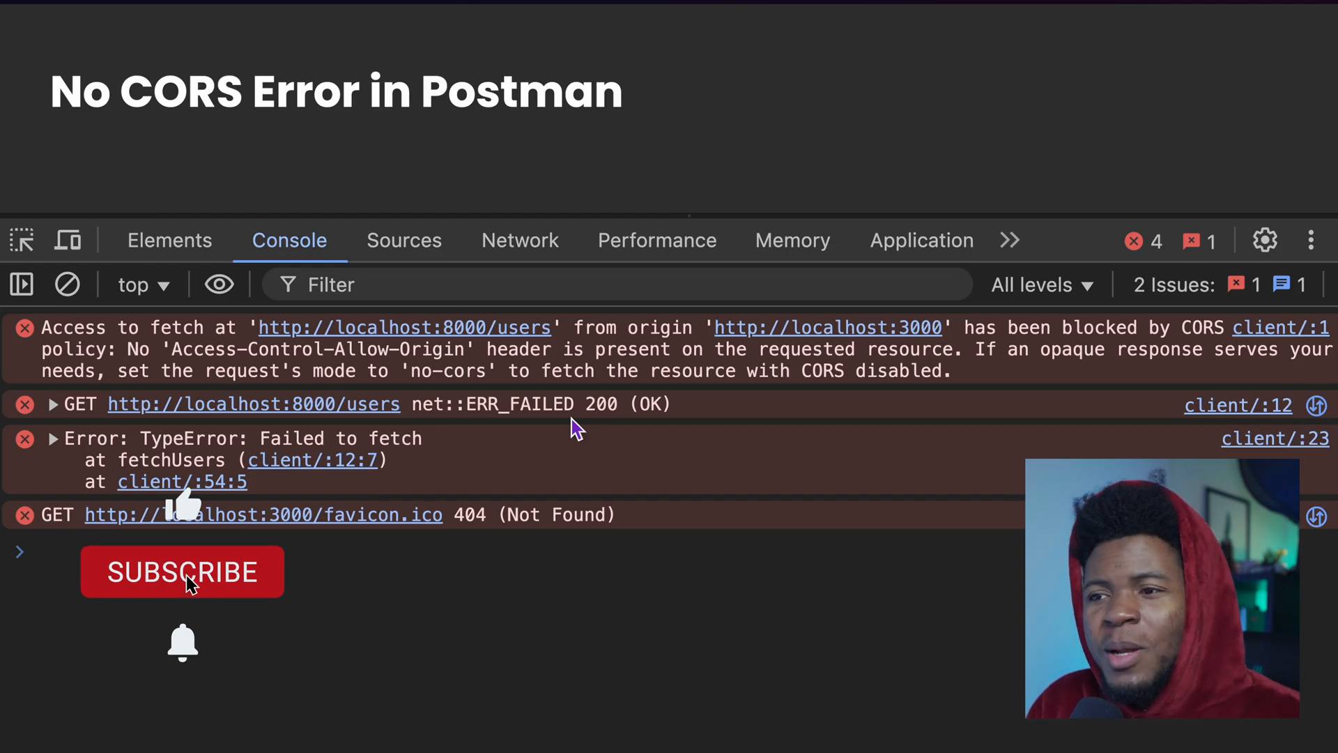
{"action": "left_click", "coordinate": [182, 572]}
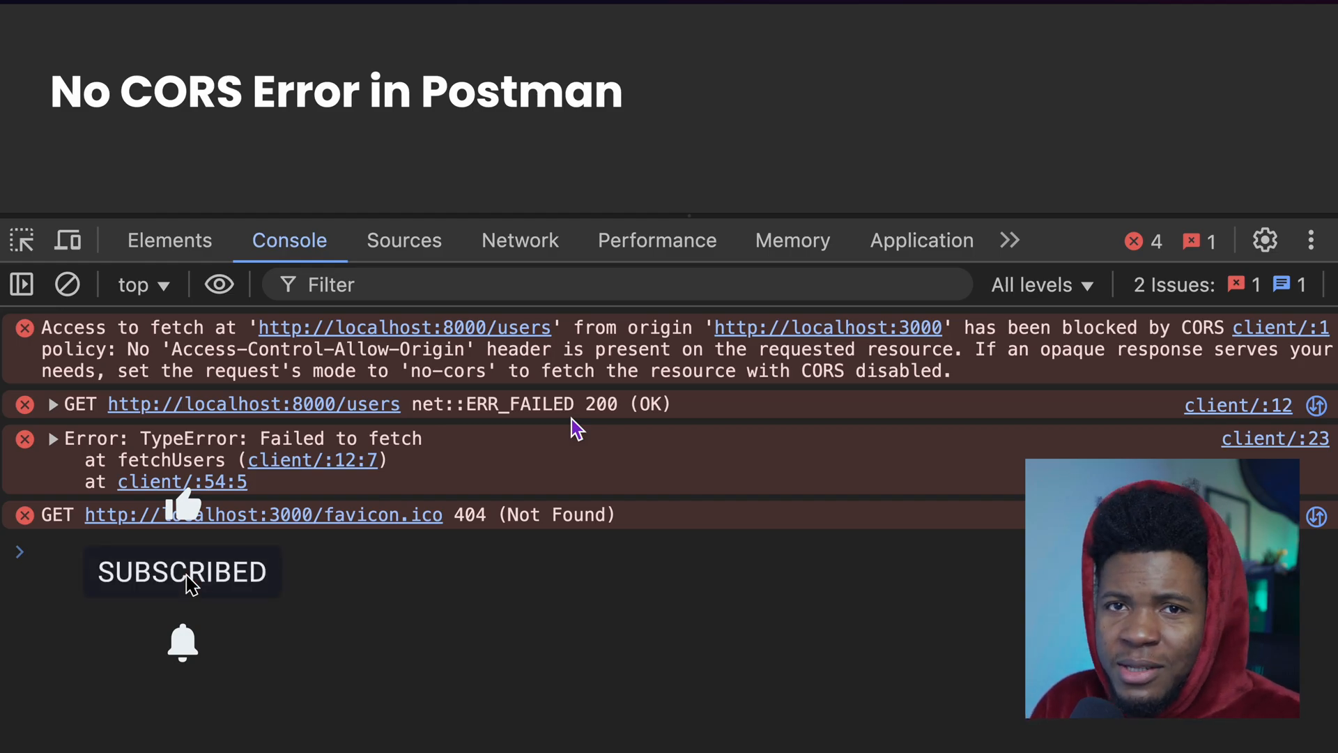